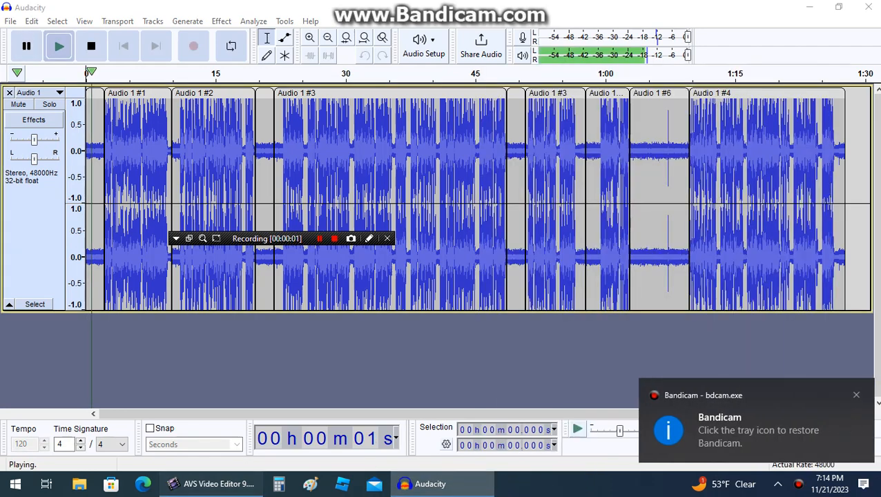
- Switch from Audacity to the AVS Video Editor window via the taskbar
left_click(210, 483)
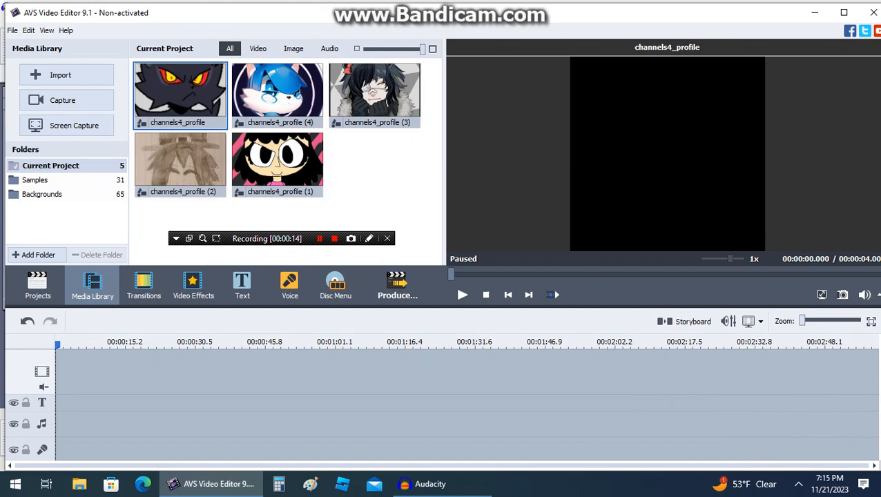
mouse_move(61, 75)
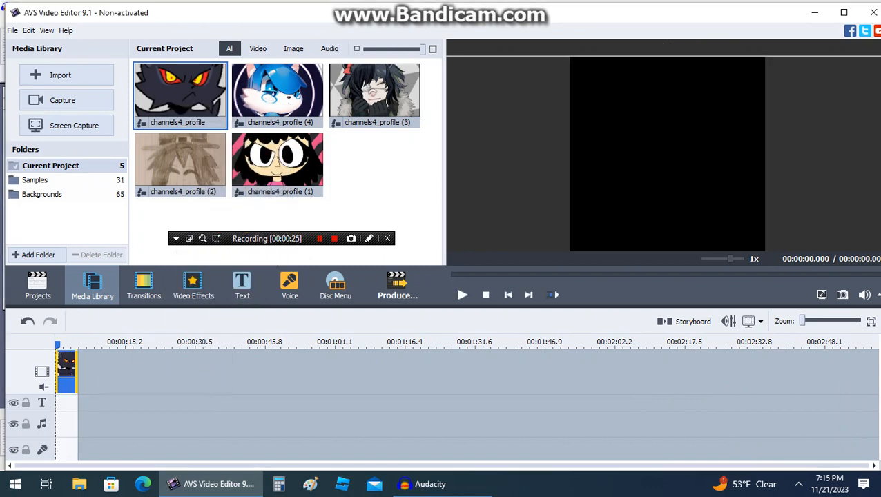
- Place the first channels4_profile image on the timeline and show the Video Effects gallery
left_click(194, 284)
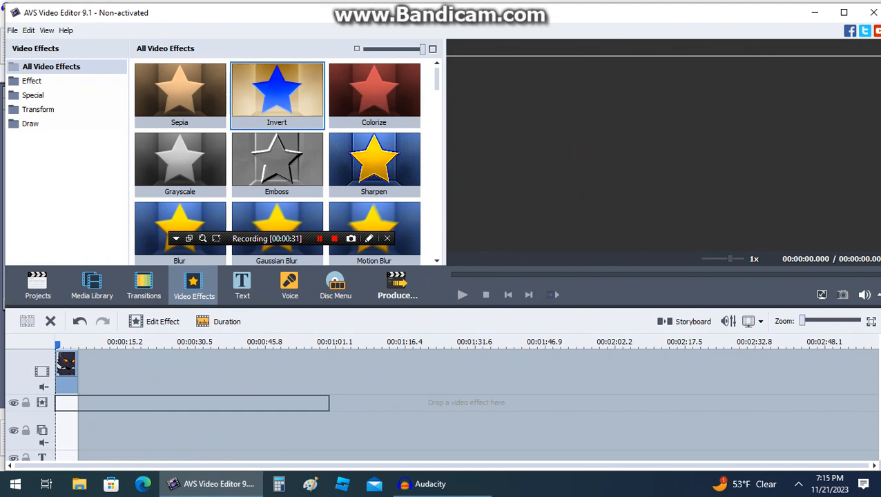
- Return to the Media Library and lay channels4_profile (3) on the overlay track
left_click(91, 285)
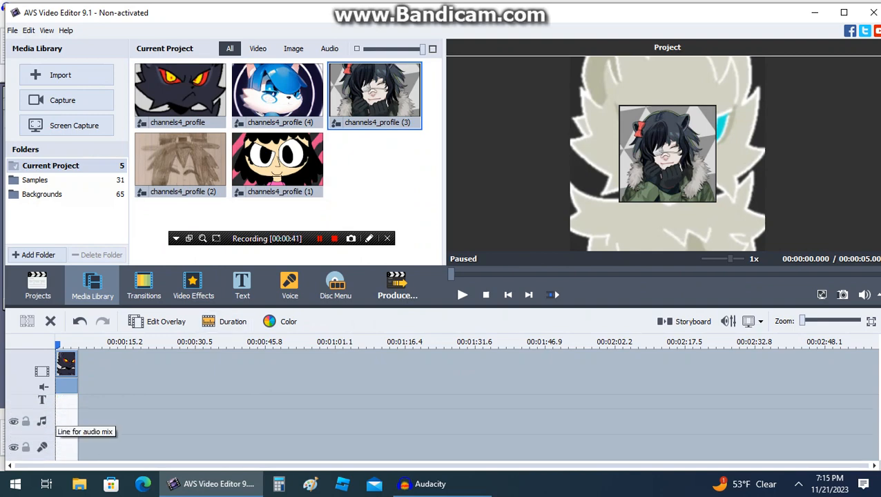
- Add the purple Simple 06 text style to the text track and open its editor
left_click(244, 284)
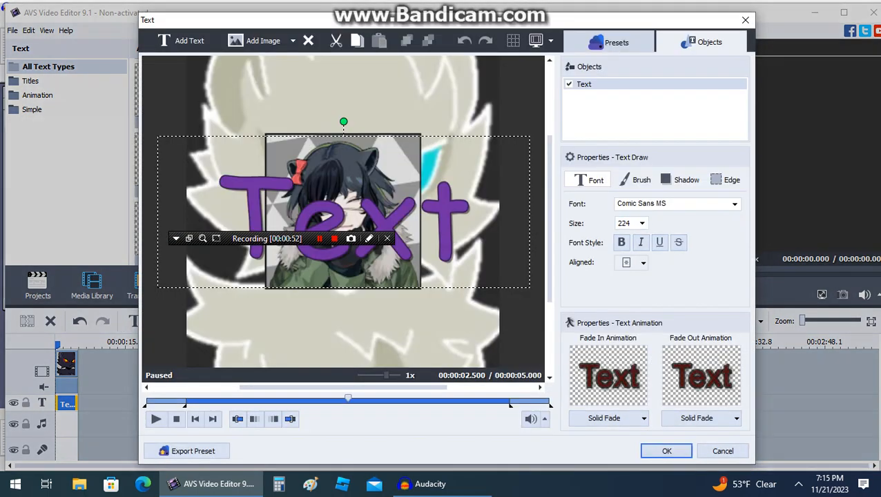
- Restyle the title in Constantia size 64 with the text 'among' and confirm with OK
left_click(641, 180)
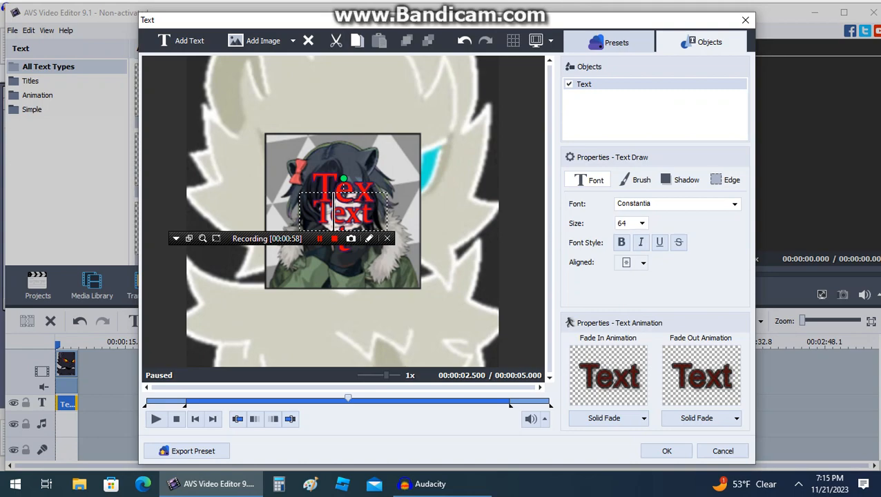
type("among")
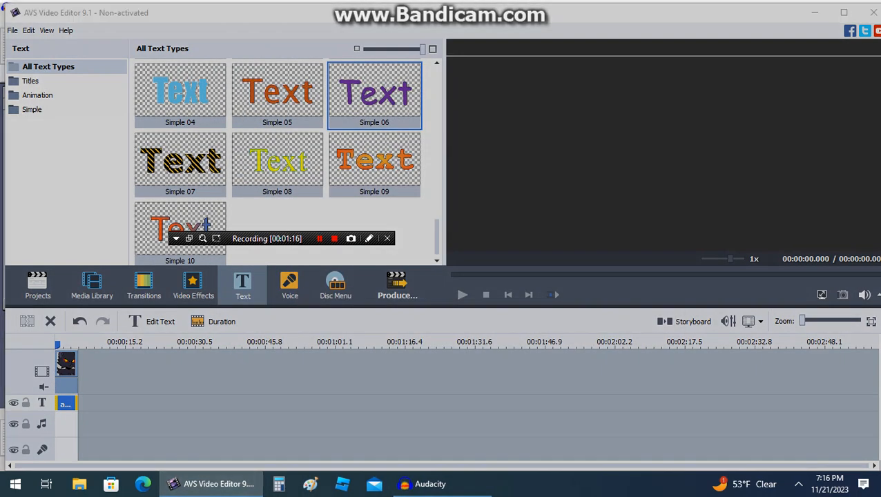
- Produce the project as a web video, choose an output profile, and continue to the Downloads output step
left_click(398, 285)
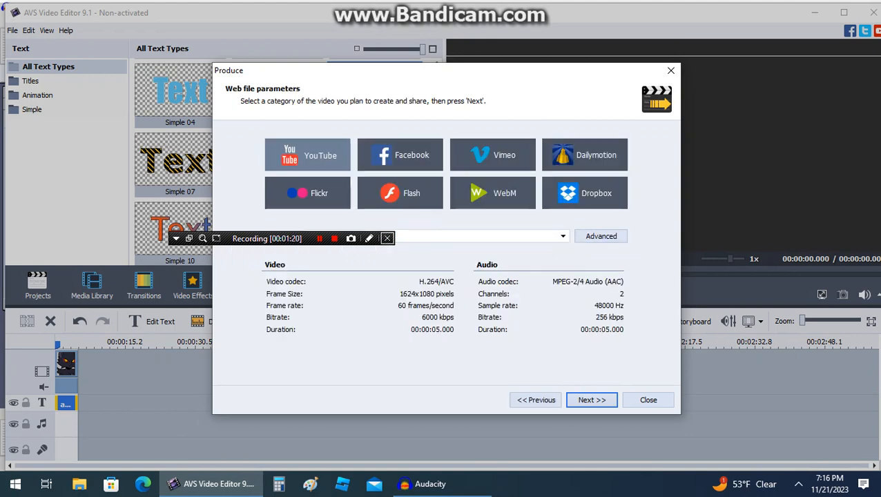
left_click(562, 235)
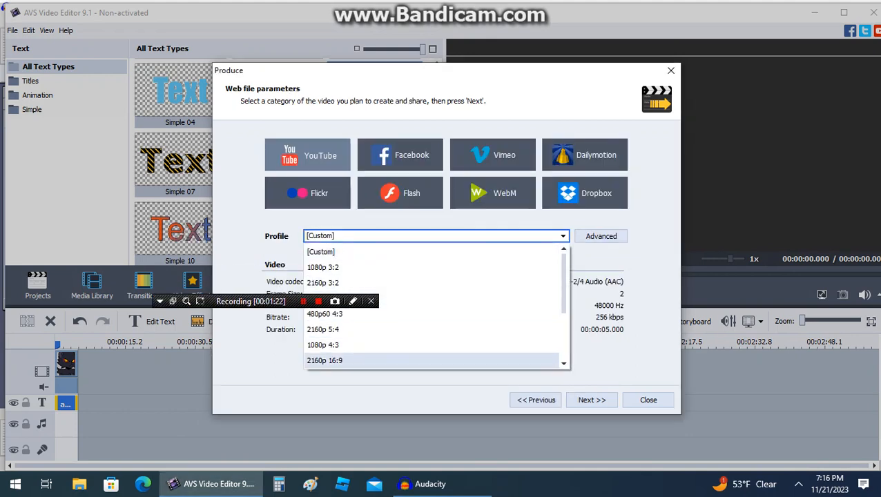
left_click(591, 401)
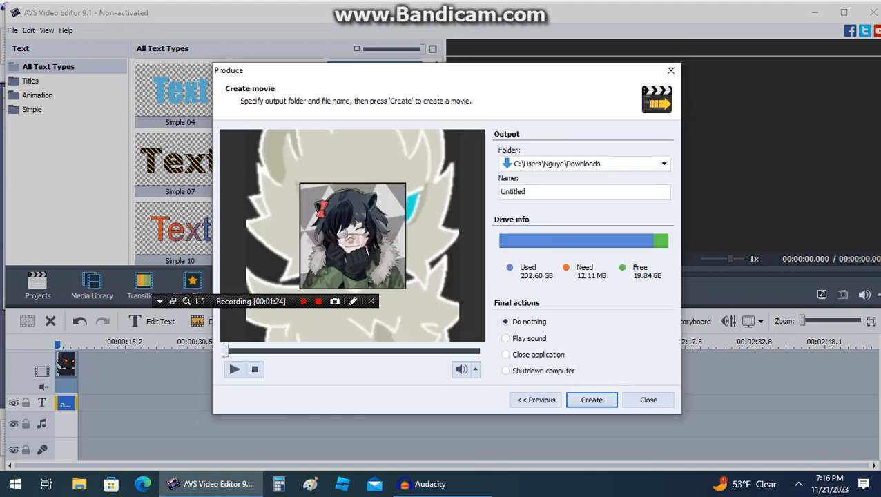